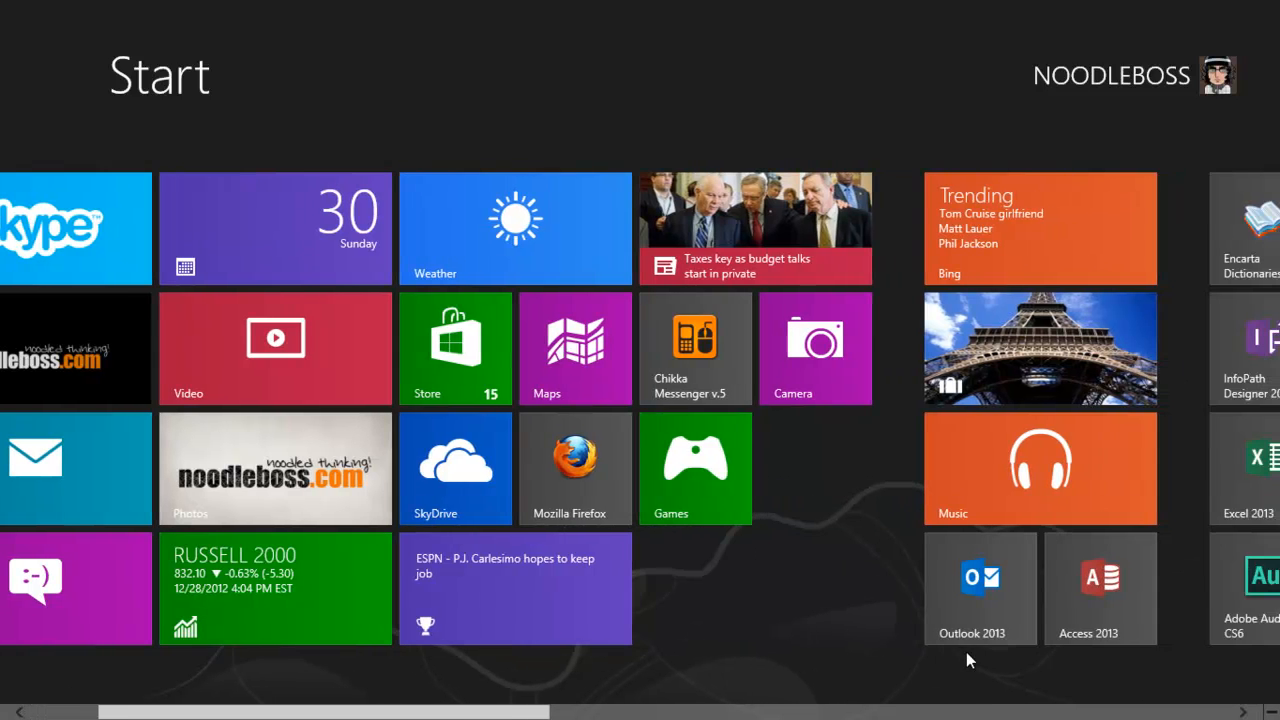
Visit the desktop, return to Start, and browse the alphabetical All apps list
{"action": "scroll", "scroll_direction": "right", "scroll_amount": 3}
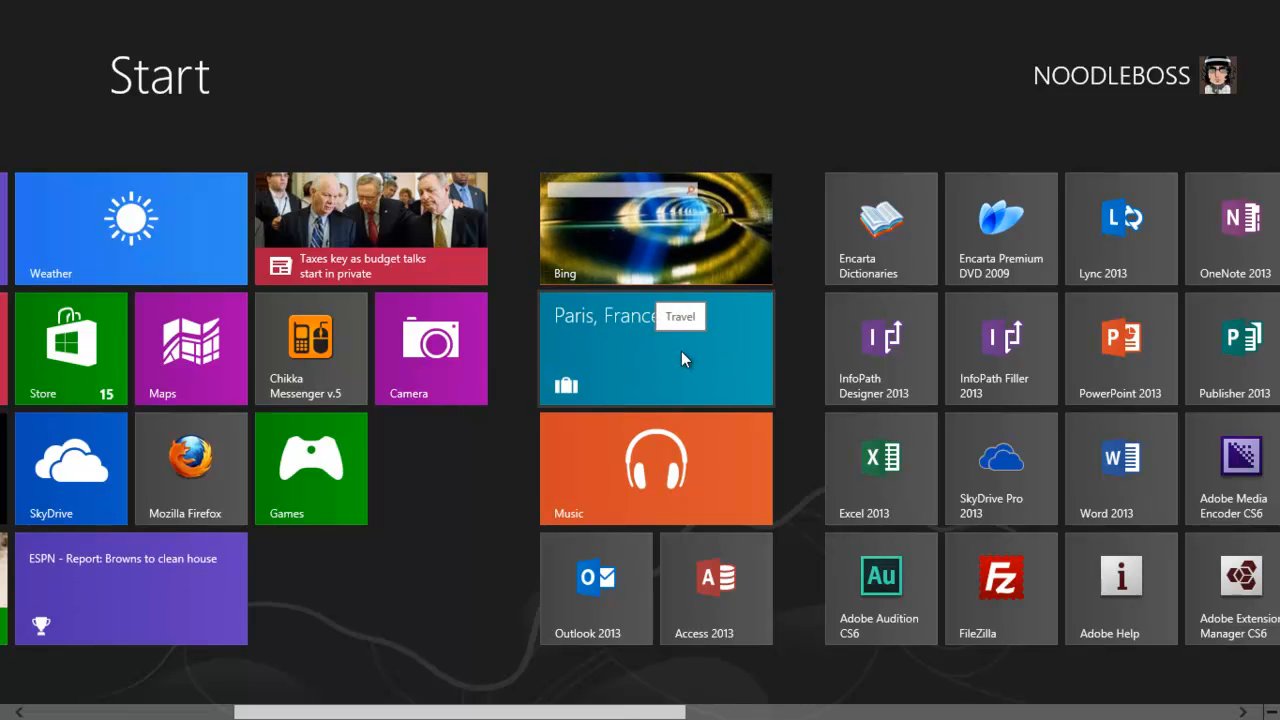
{"action": "right_click", "coordinate": [656, 348]}
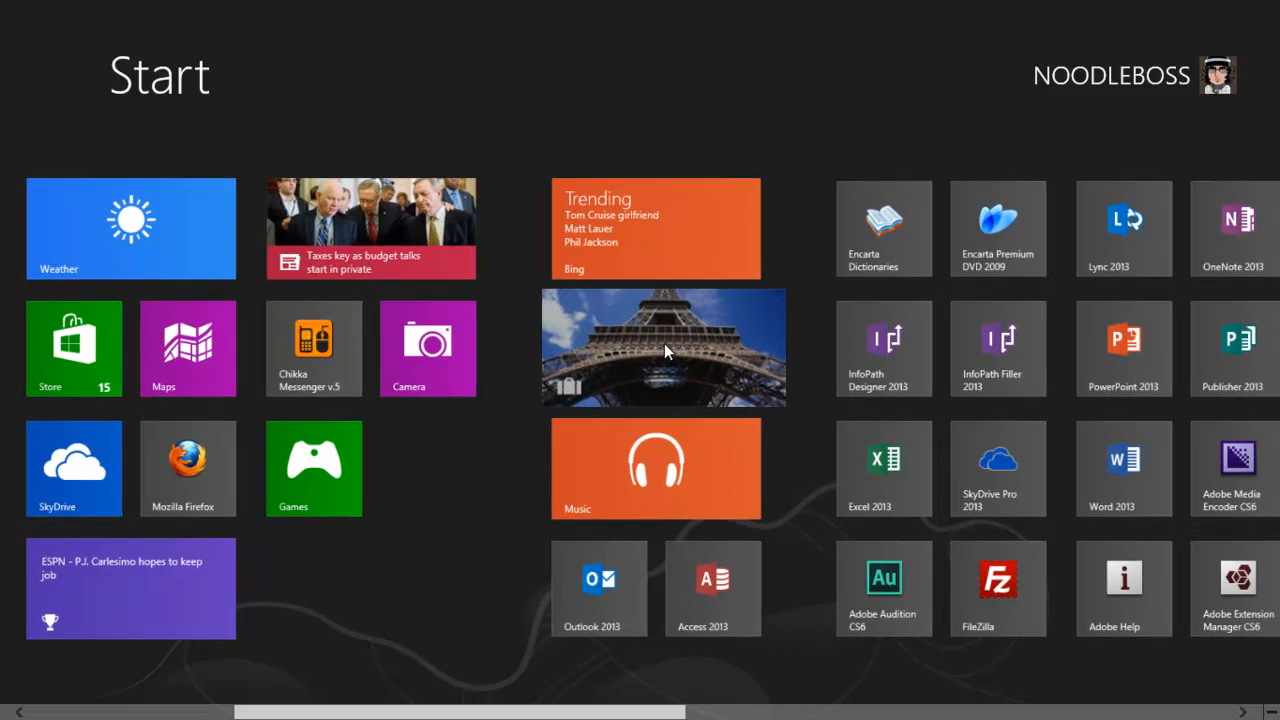
{"action": "mouse_move", "coordinate": [648, 360]}
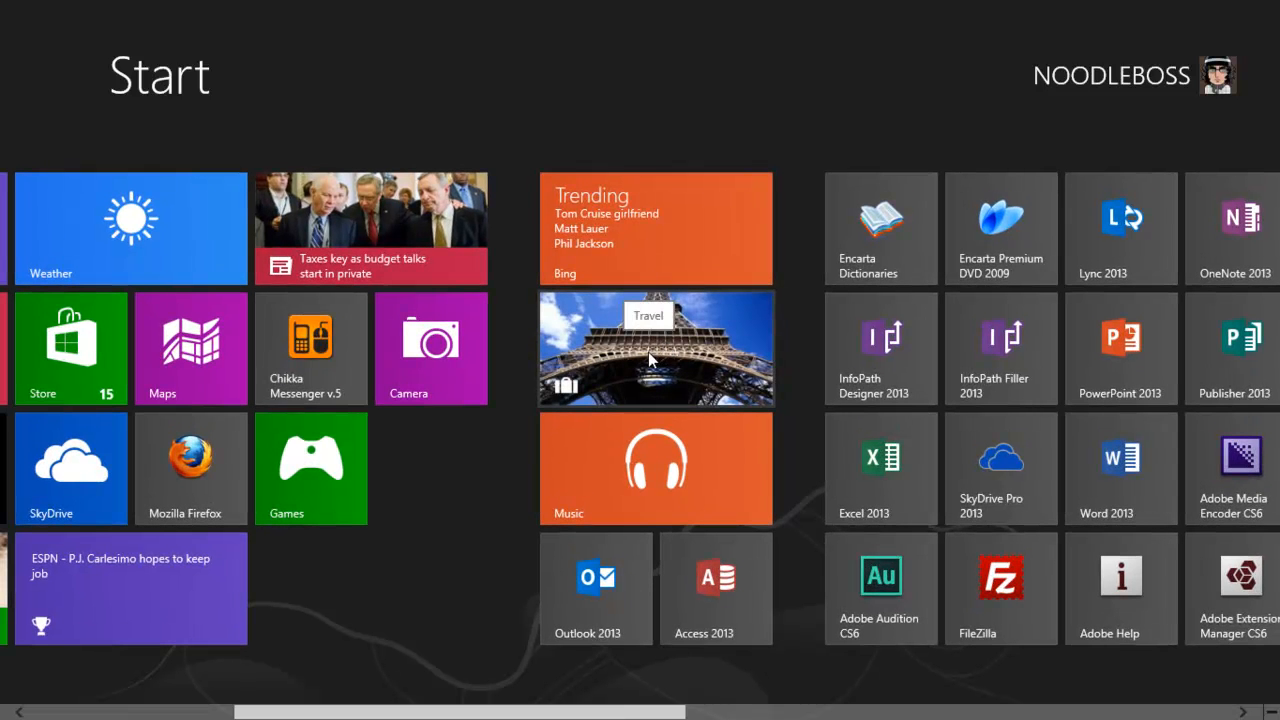
{"action": "scroll", "scroll_direction": "left", "scroll_amount": 3}
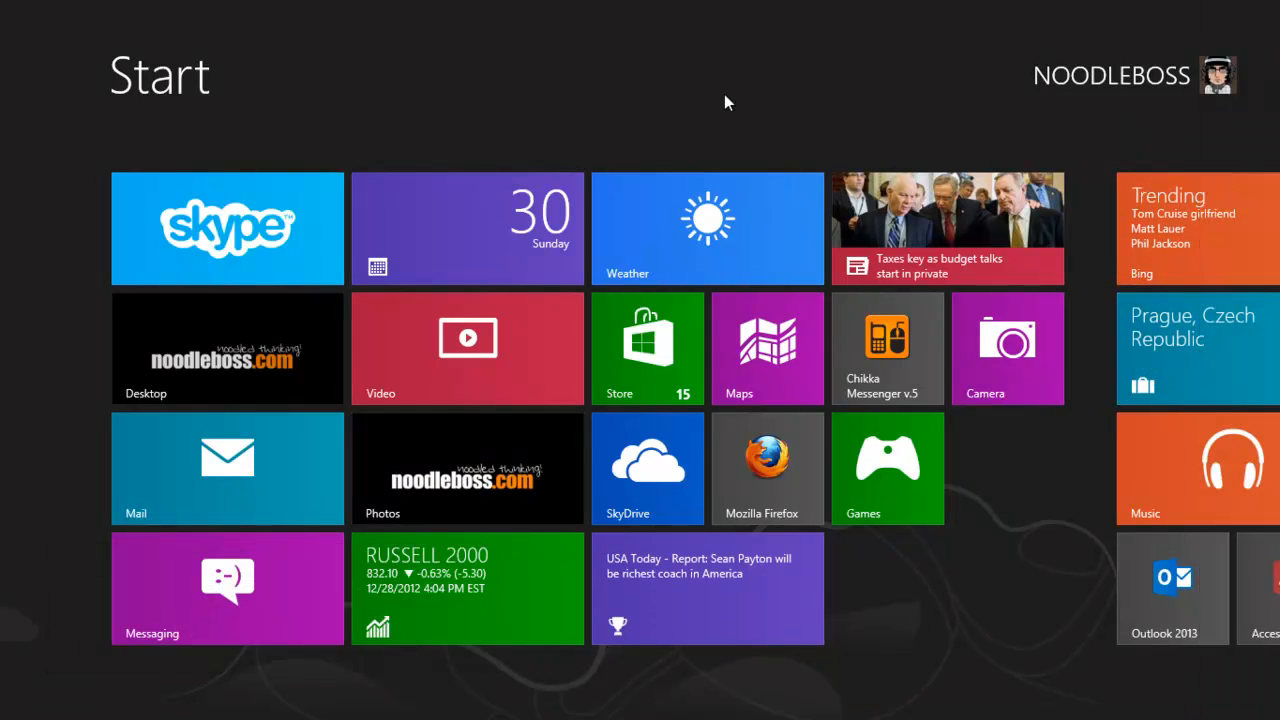
{"action": "left_click", "coordinate": [227, 348]}
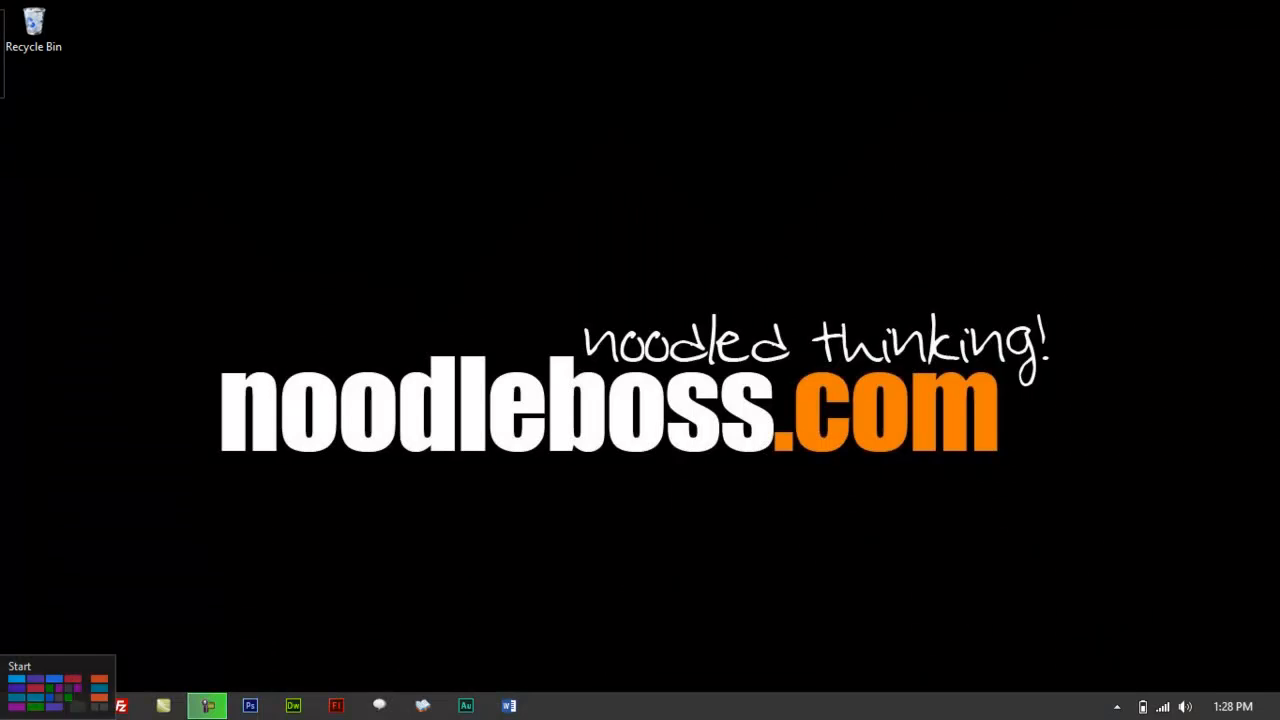
{"action": "left_click", "coordinate": [20, 665]}
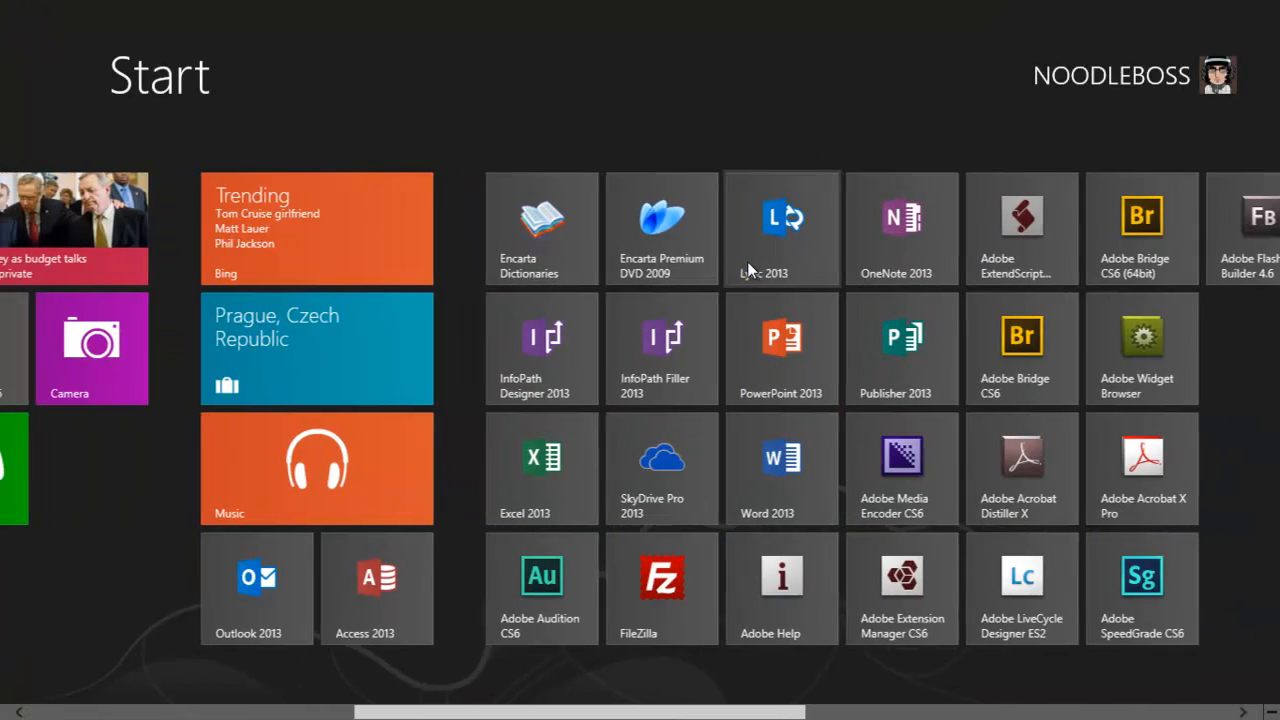
{"action": "scroll", "scroll_direction": "left", "scroll_amount": 3}
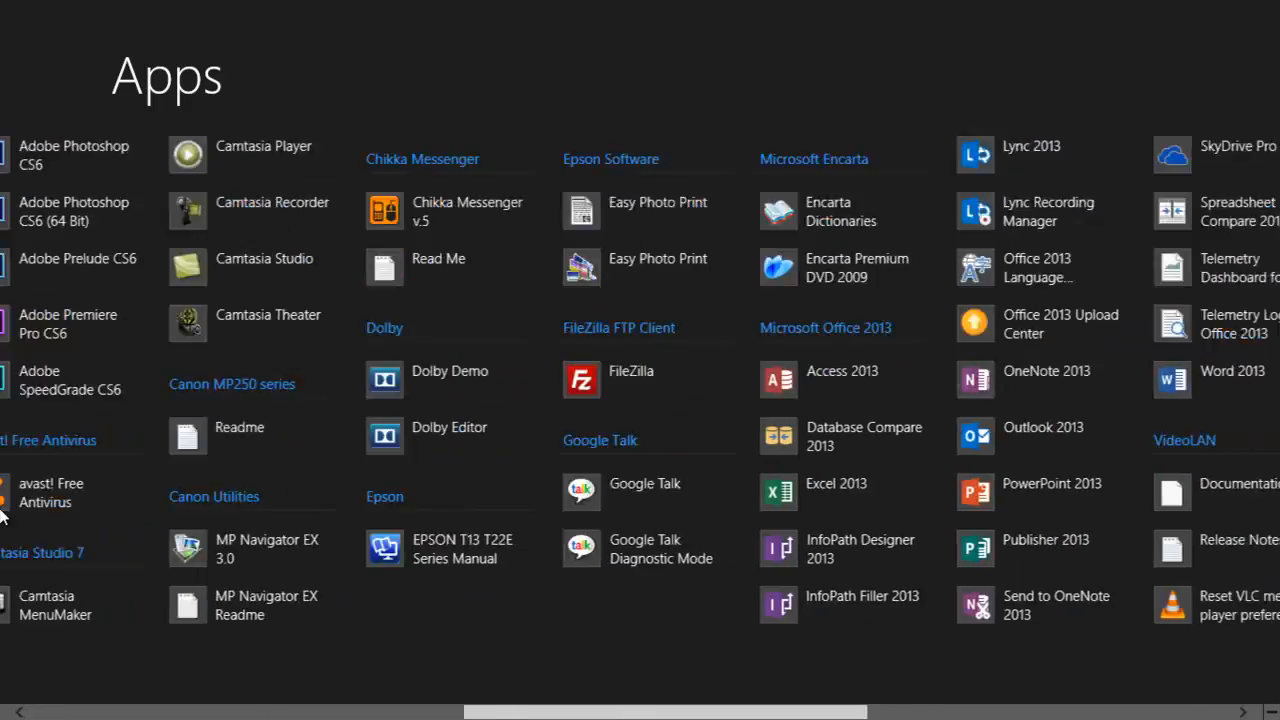
{"action": "scroll", "scroll_direction": "left", "scroll_amount": 3}
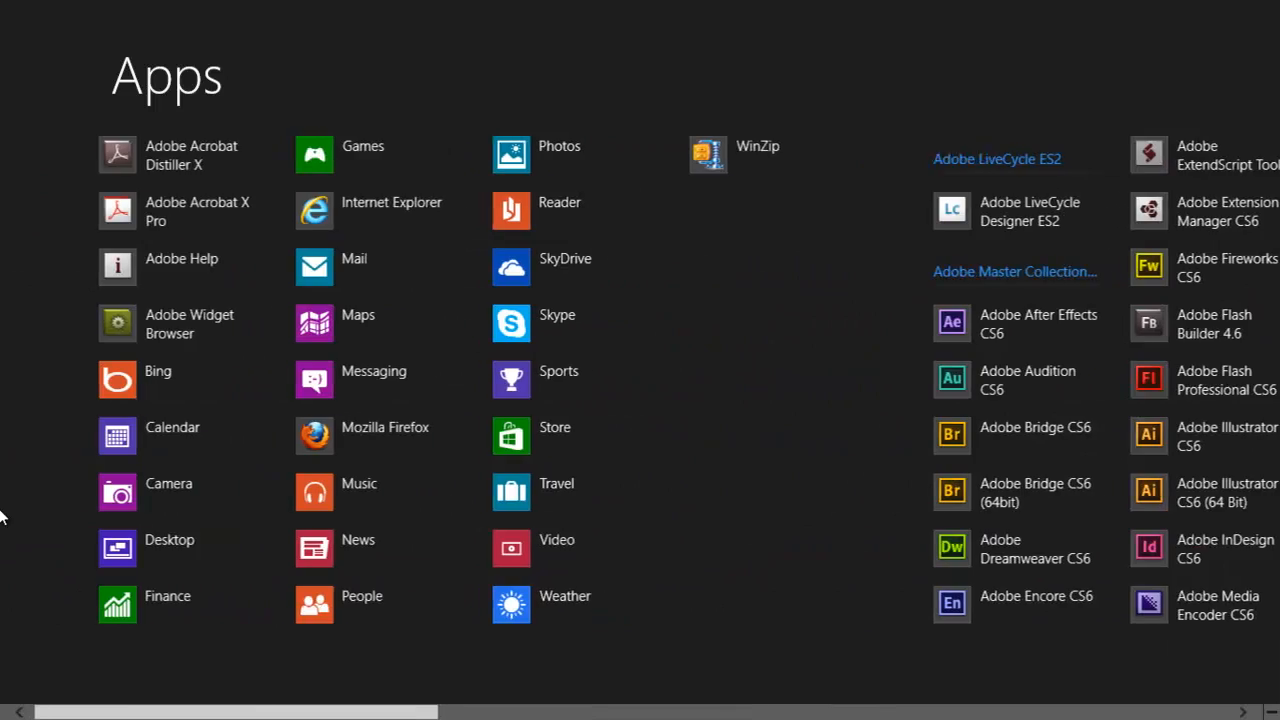
{"action": "scroll", "scroll_direction": "right", "scroll_amount": 3}
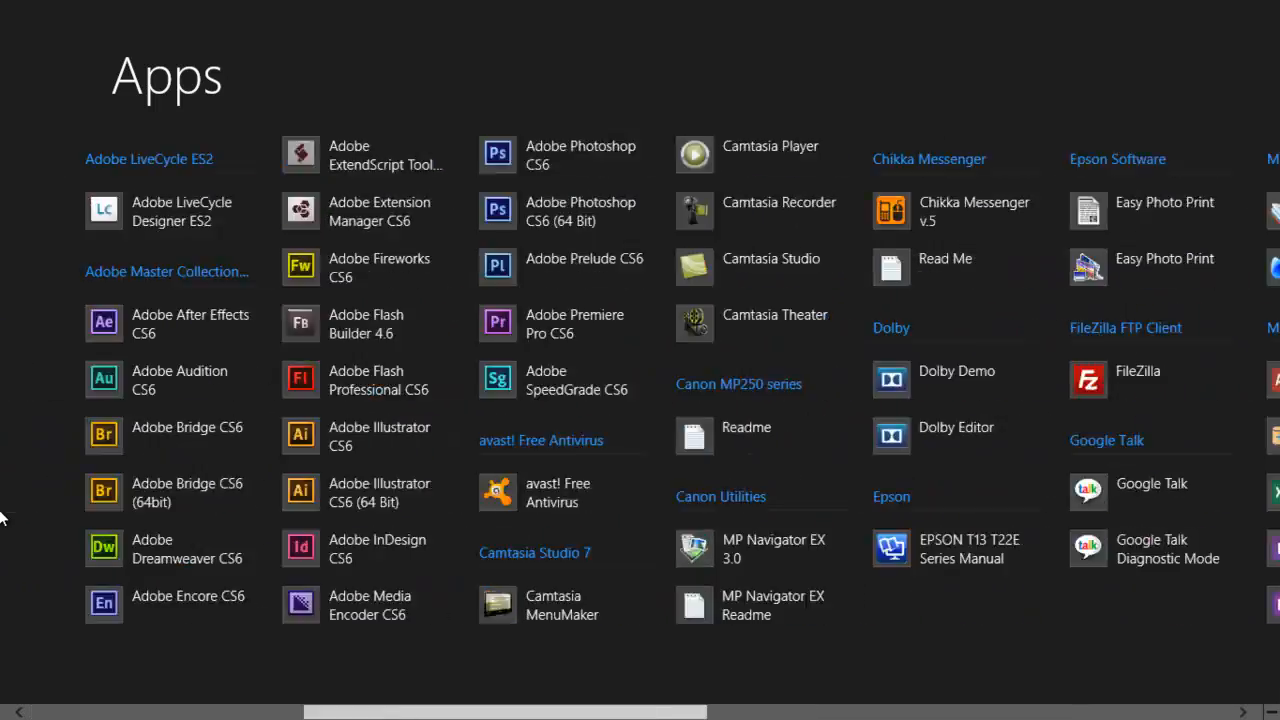
{"action": "scroll", "scroll_direction": "right", "scroll_amount": 3}
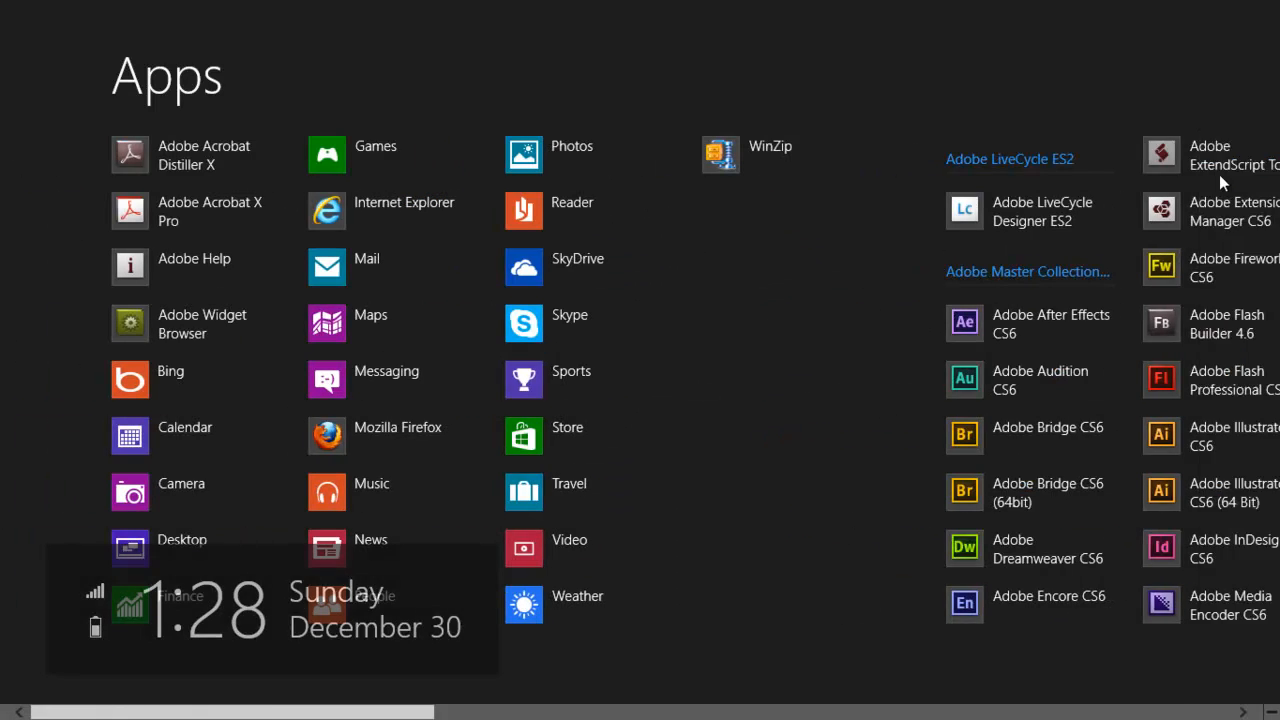
Search the apps for 'Trave' and launch Travel from the results
{"action": "type", "text": "Trava"}
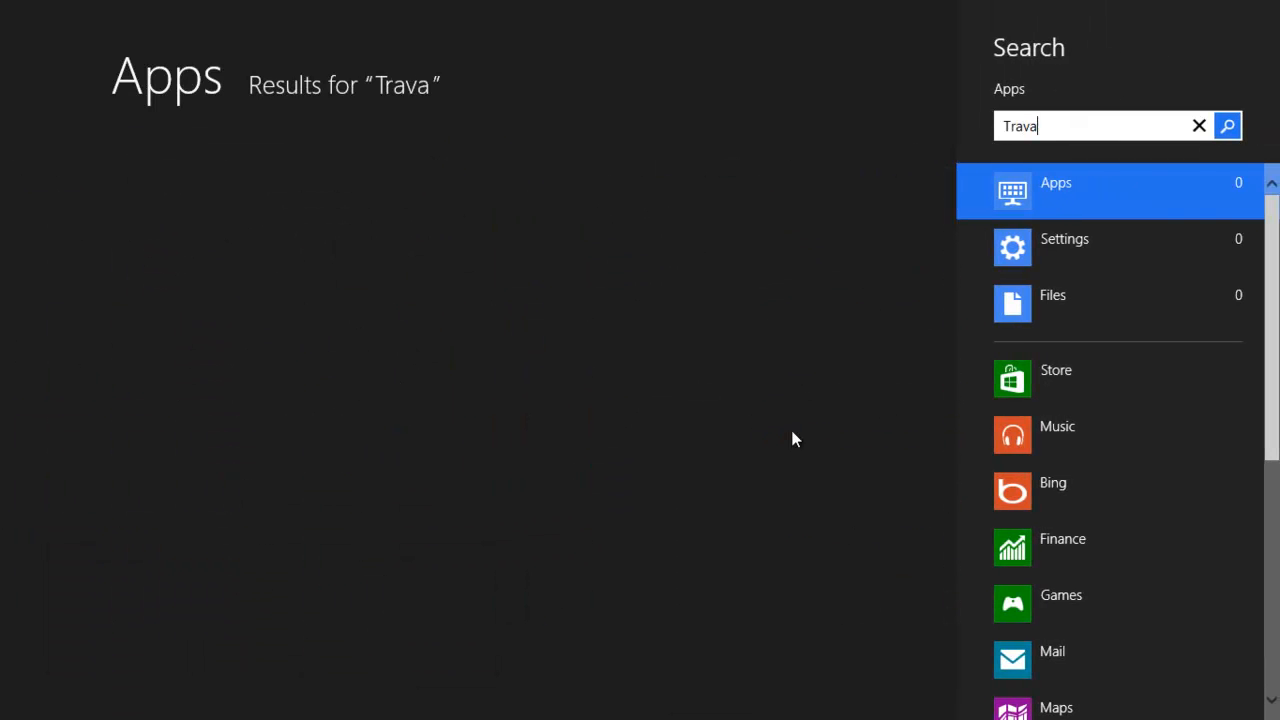
{"action": "type", "text": "e"}
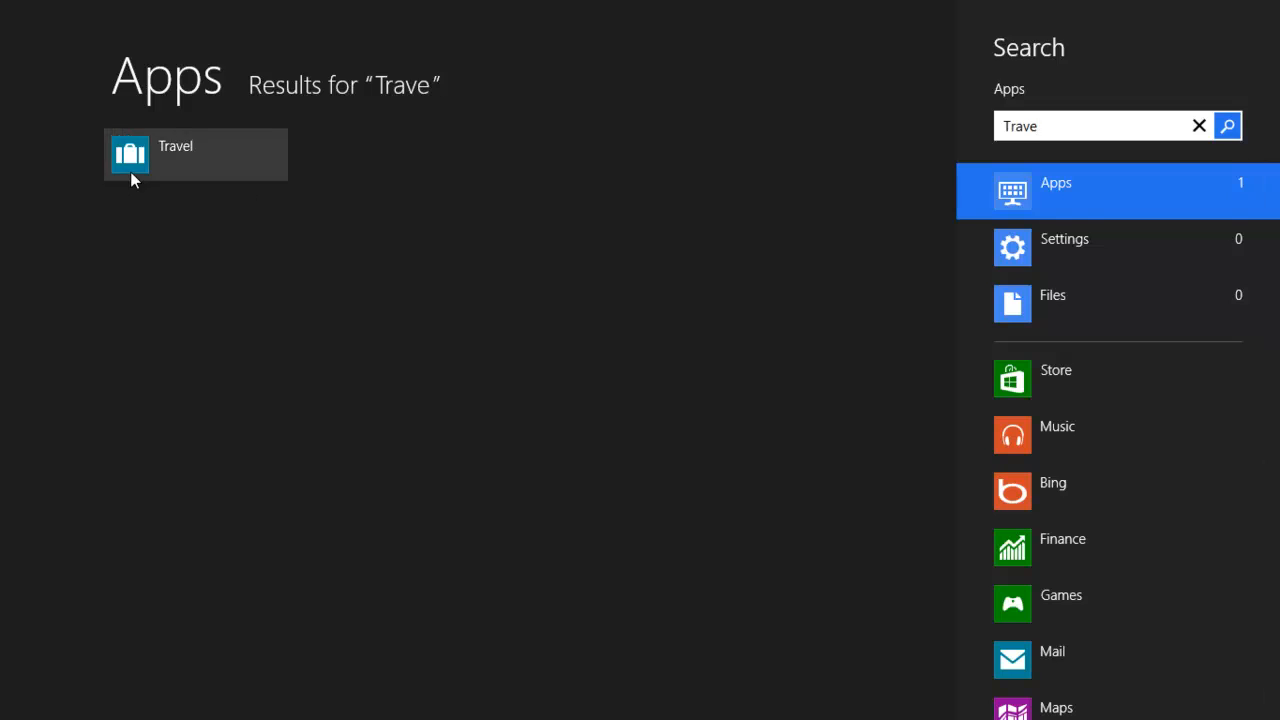
{"action": "left_click", "coordinate": [195, 154]}
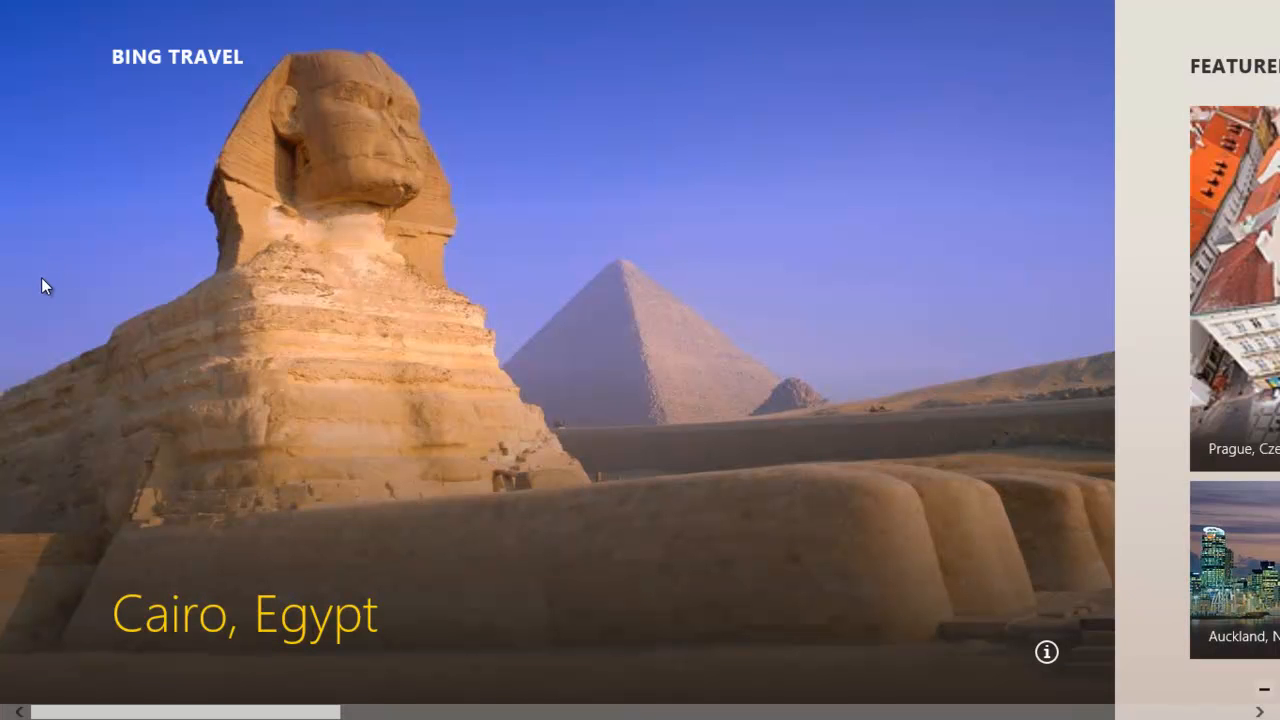
{"action": "mouse_move", "coordinate": [43, 289]}
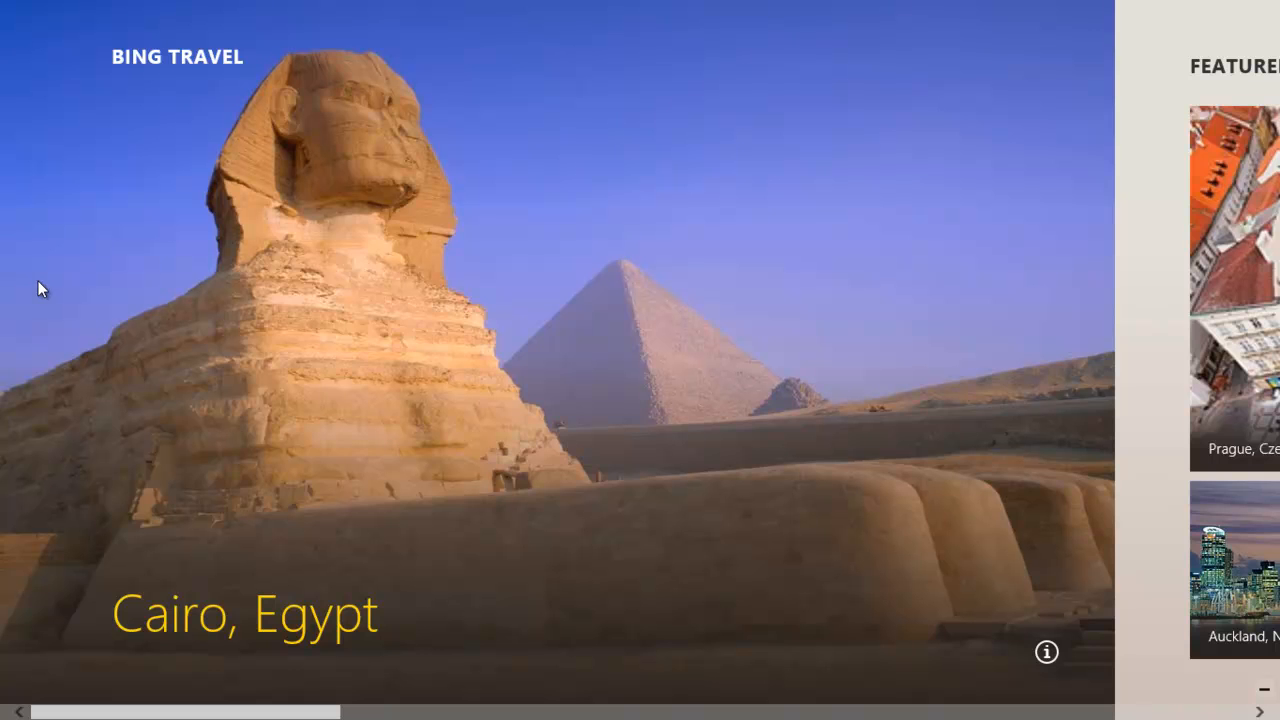
{"action": "mouse_move", "coordinate": [1145, 622]}
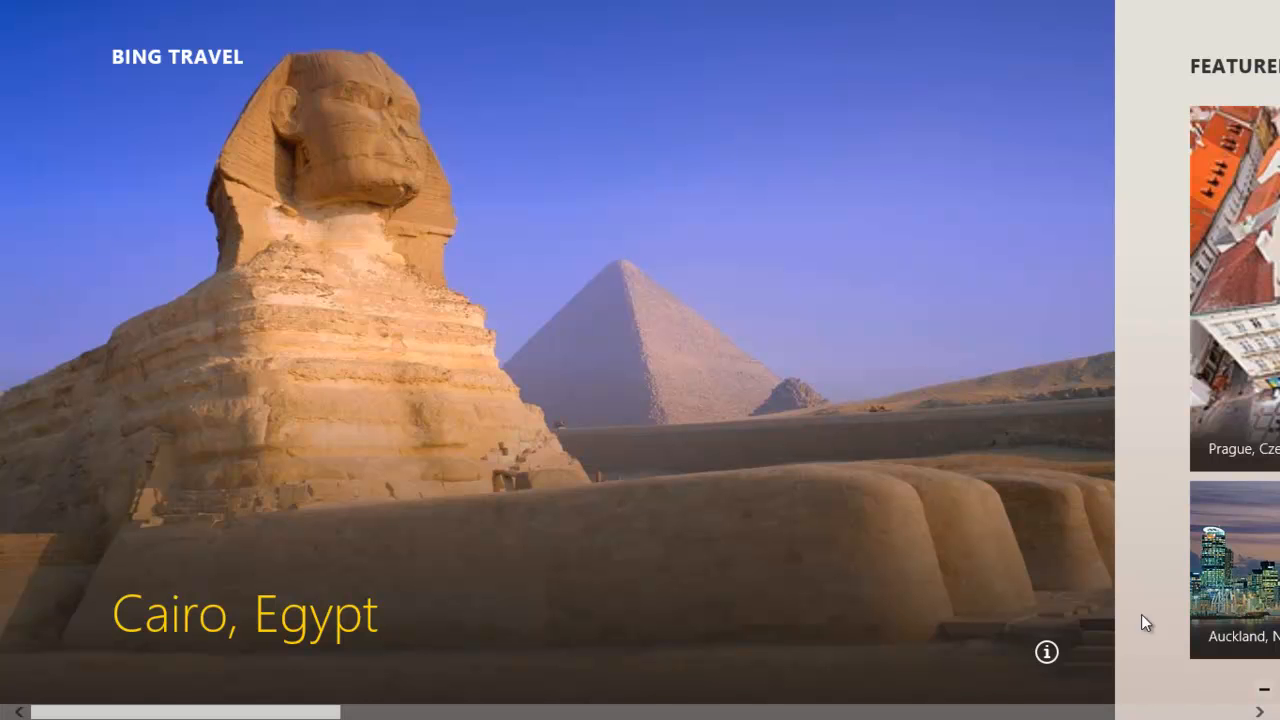
{"action": "scroll", "scroll_direction": "right", "scroll_amount": 3}
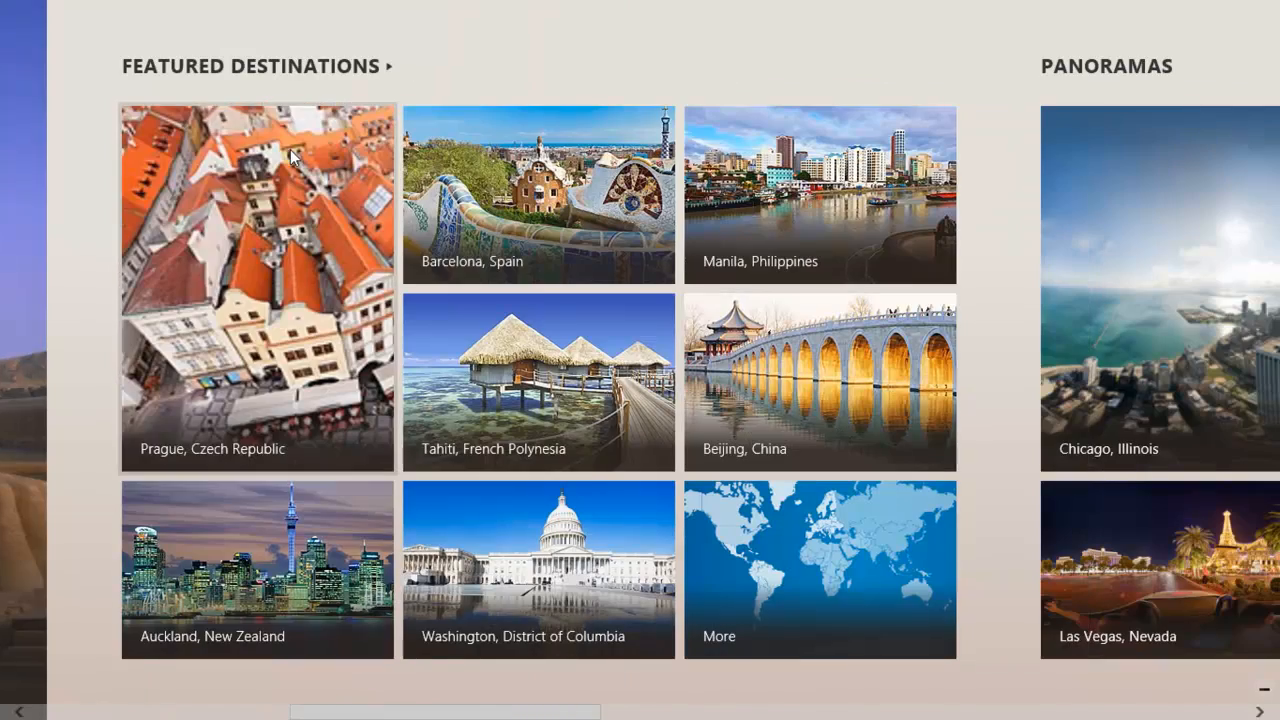
{"action": "scroll", "scroll_direction": "right", "scroll_amount": 3}
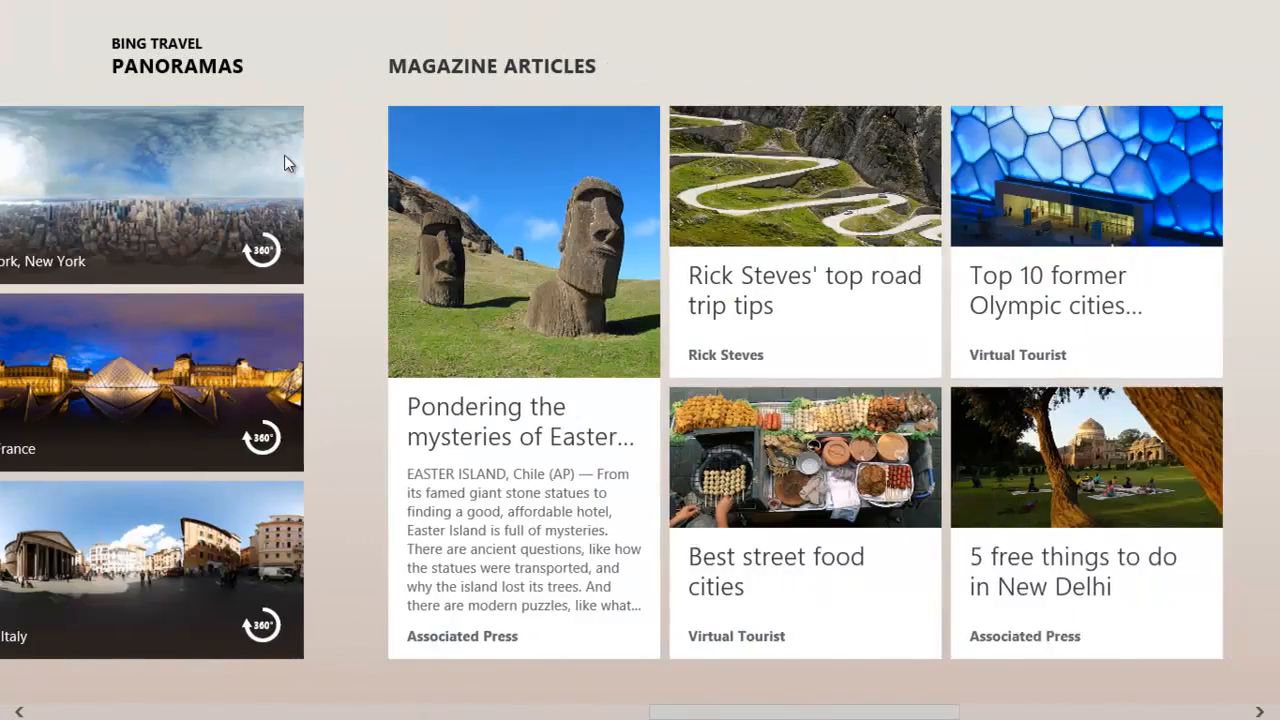
{"action": "scroll", "scroll_direction": "right", "scroll_amount": 3}
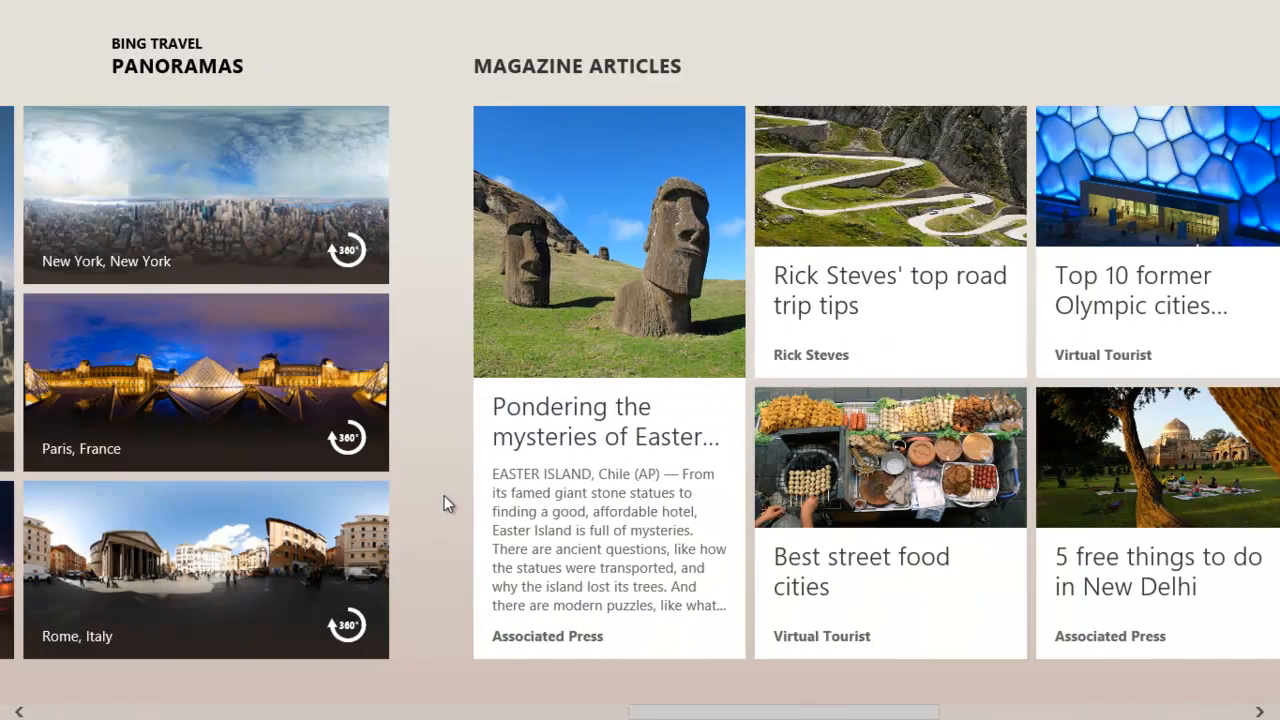
{"action": "scroll", "scroll_direction": "right", "scroll_amount": 3}
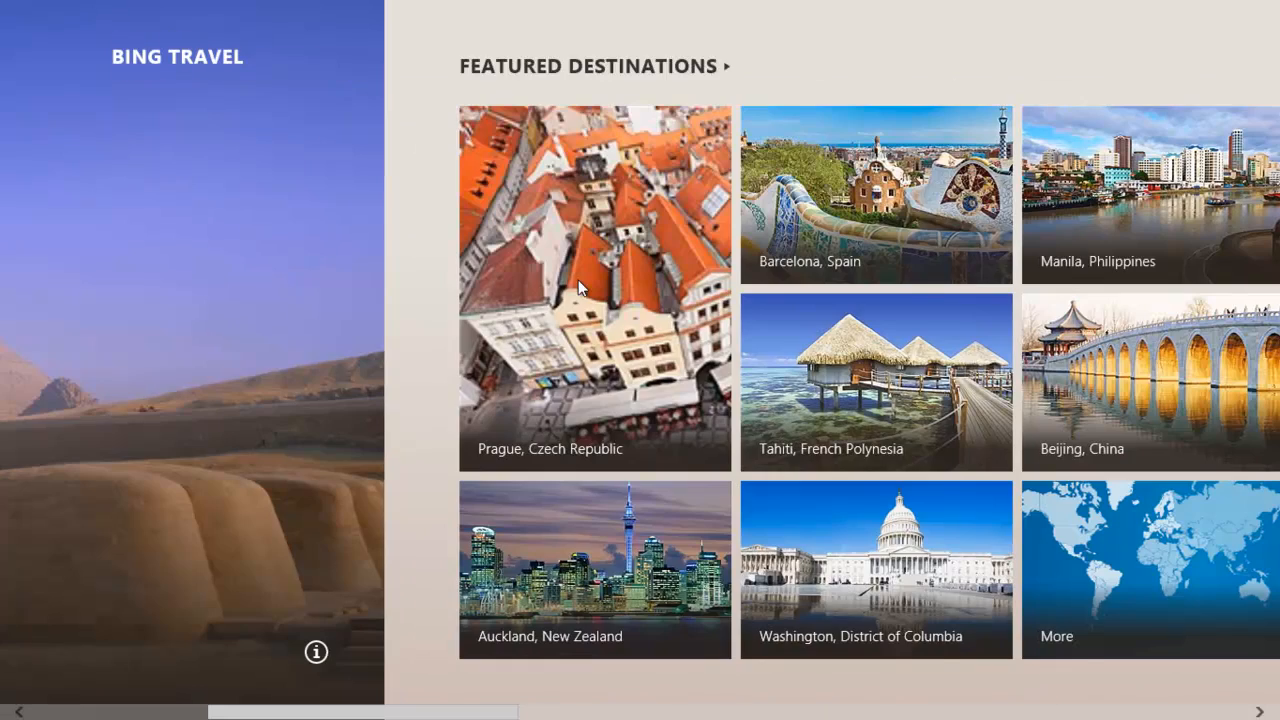
{"action": "scroll", "scroll_direction": "right", "scroll_amount": 3}
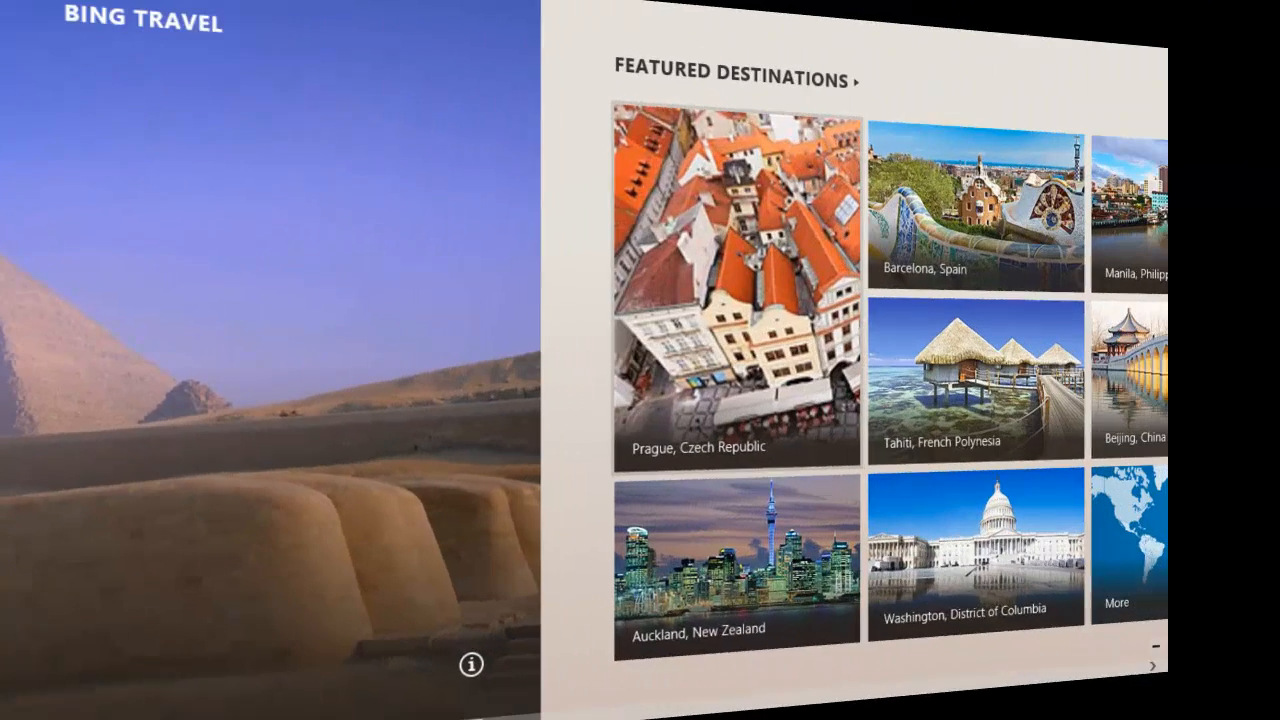
{"action": "left_click", "coordinate": [737, 290]}
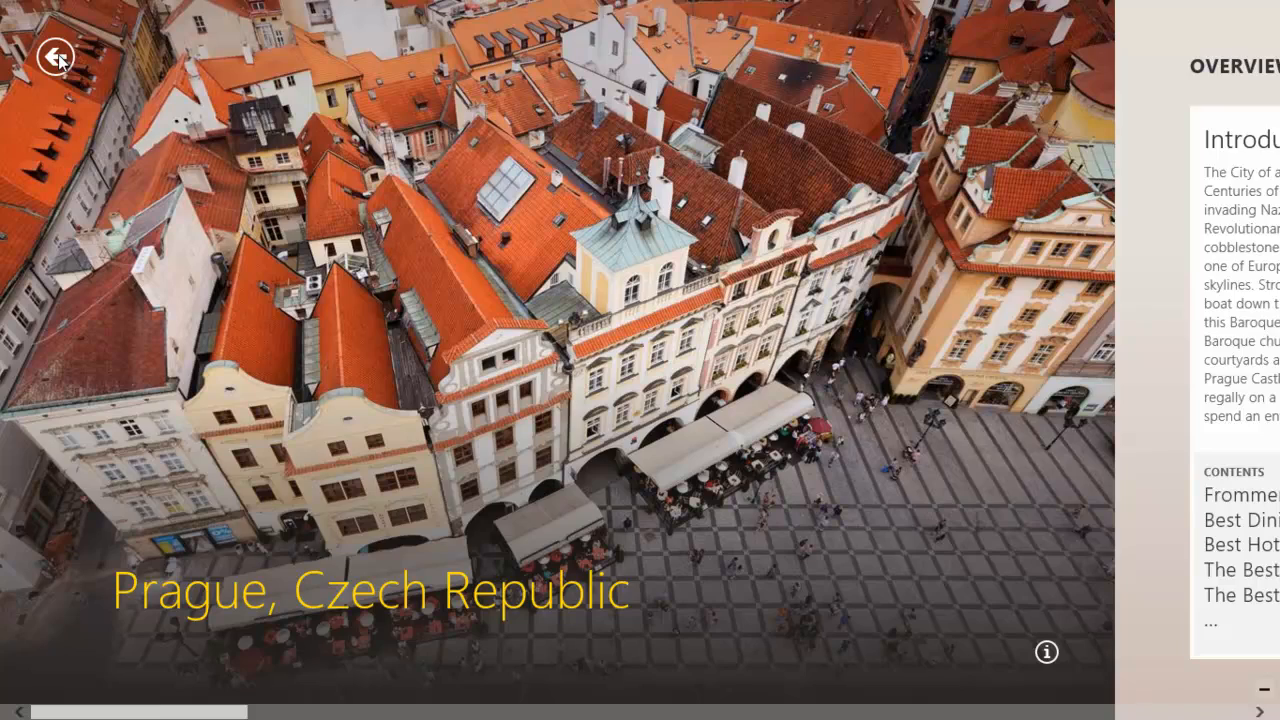
{"action": "left_click", "coordinate": [57, 57]}
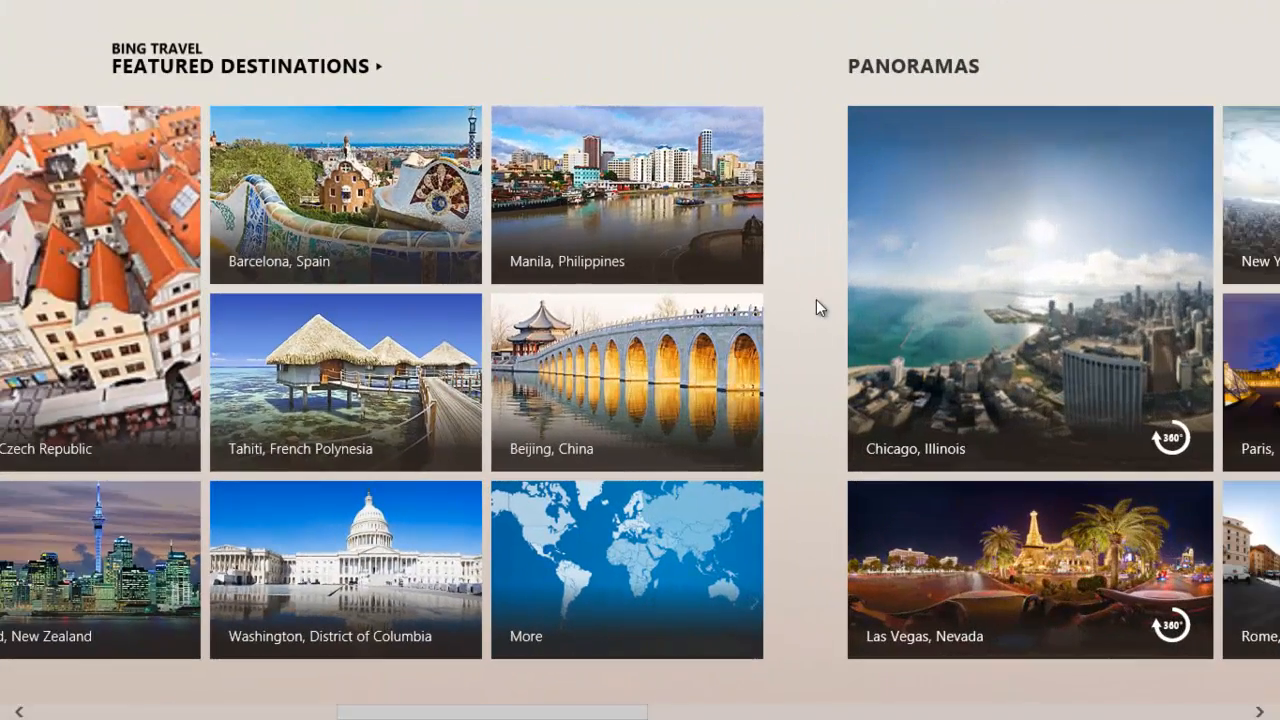
{"action": "left_click", "coordinate": [626, 196]}
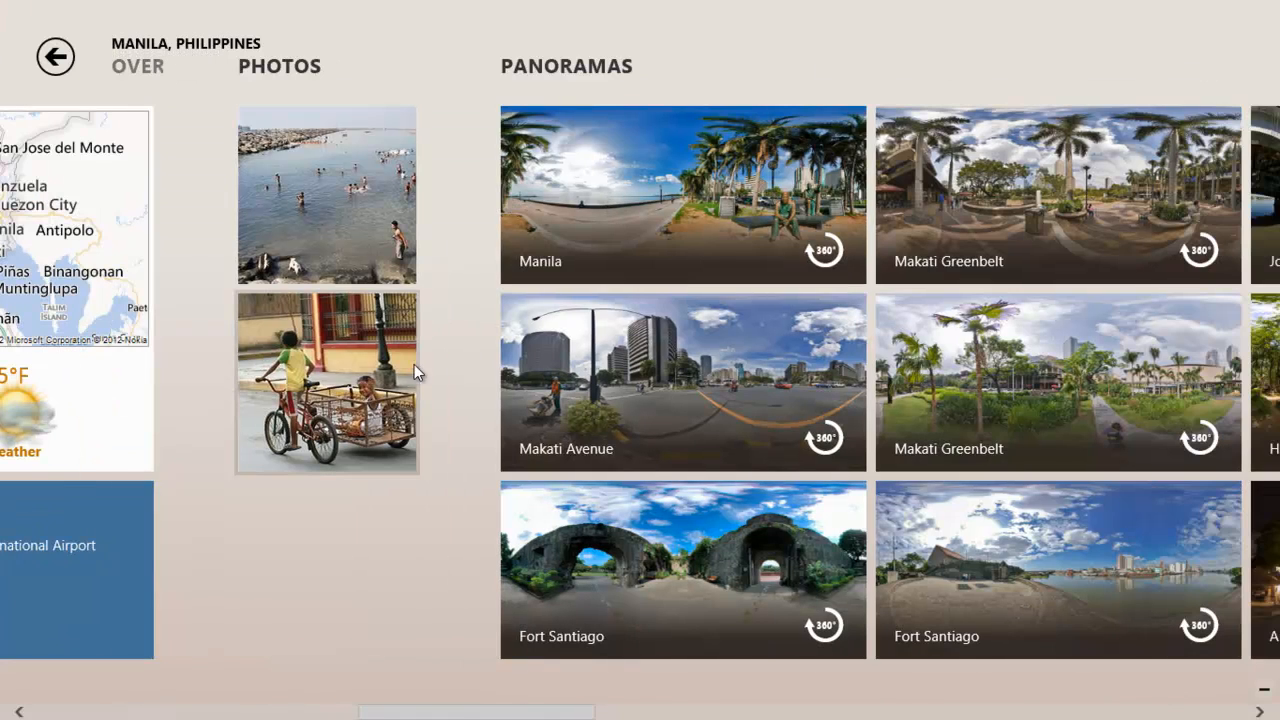
{"action": "mouse_move", "coordinate": [352, 398]}
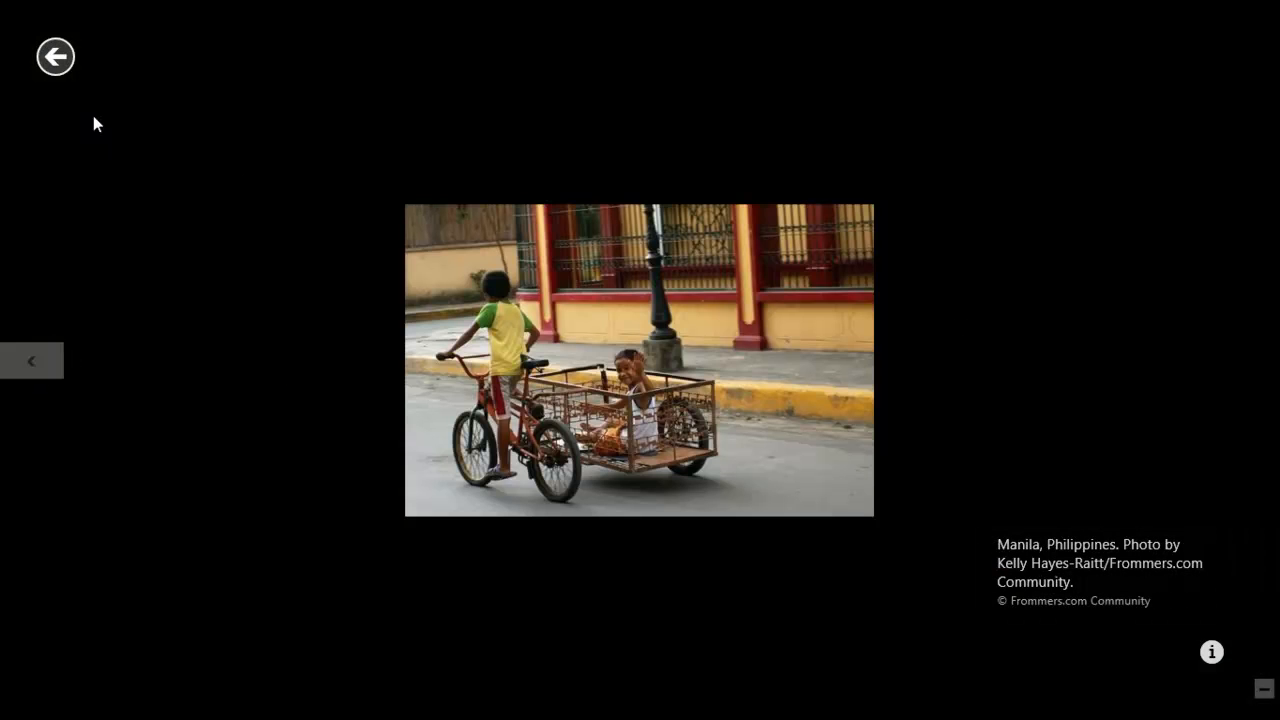
Leave the full-size Manila photo view
{"action": "left_click", "coordinate": [55, 56]}
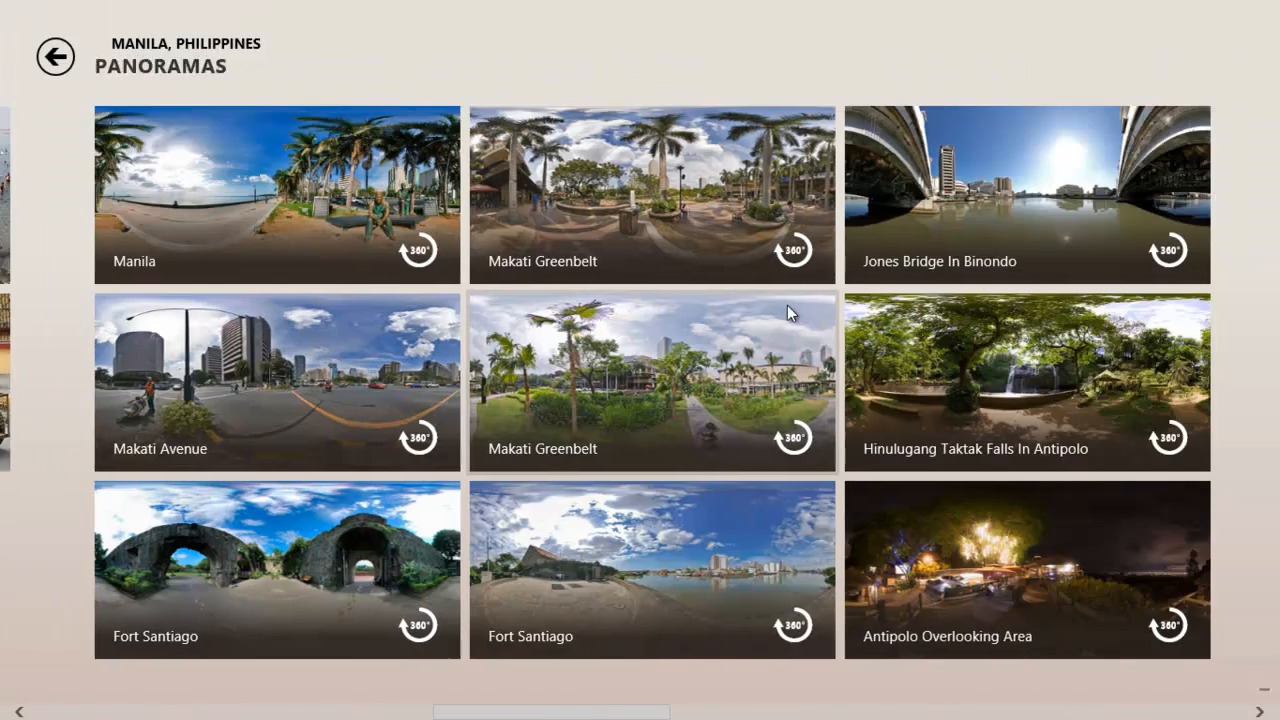
{"action": "mouse_move", "coordinate": [916, 190]}
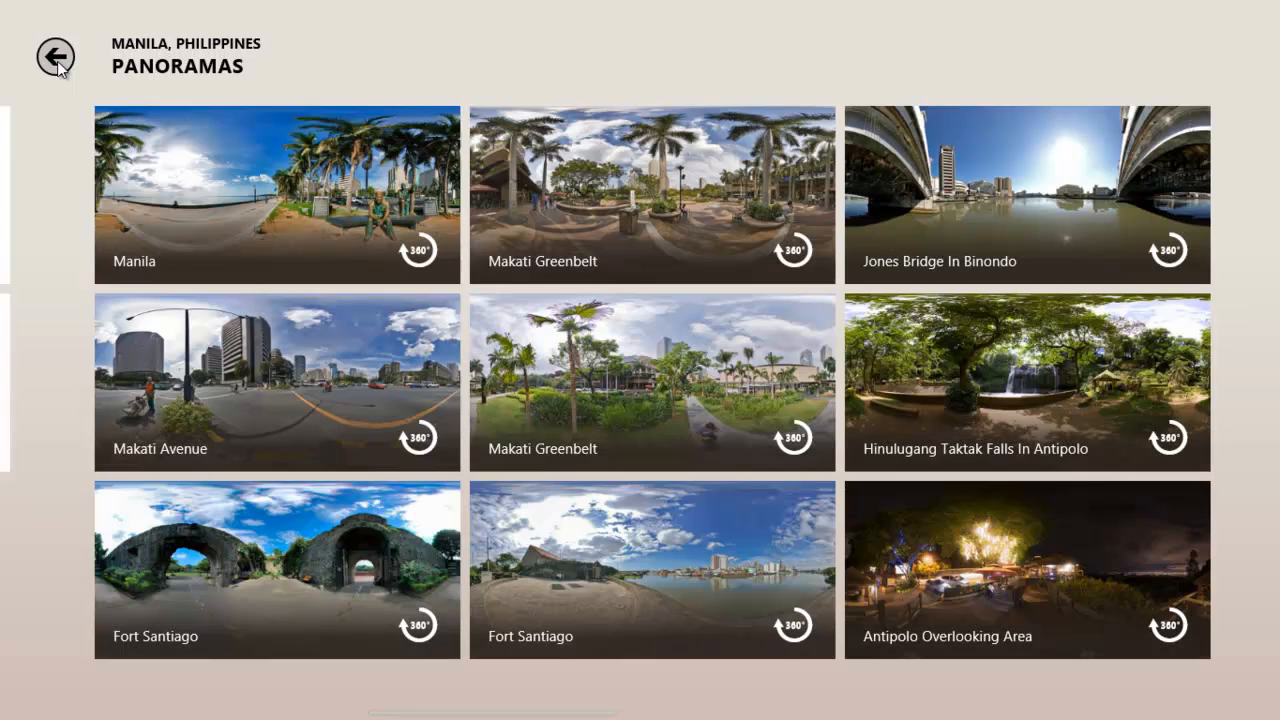
{"action": "mouse_move", "coordinate": [938, 534]}
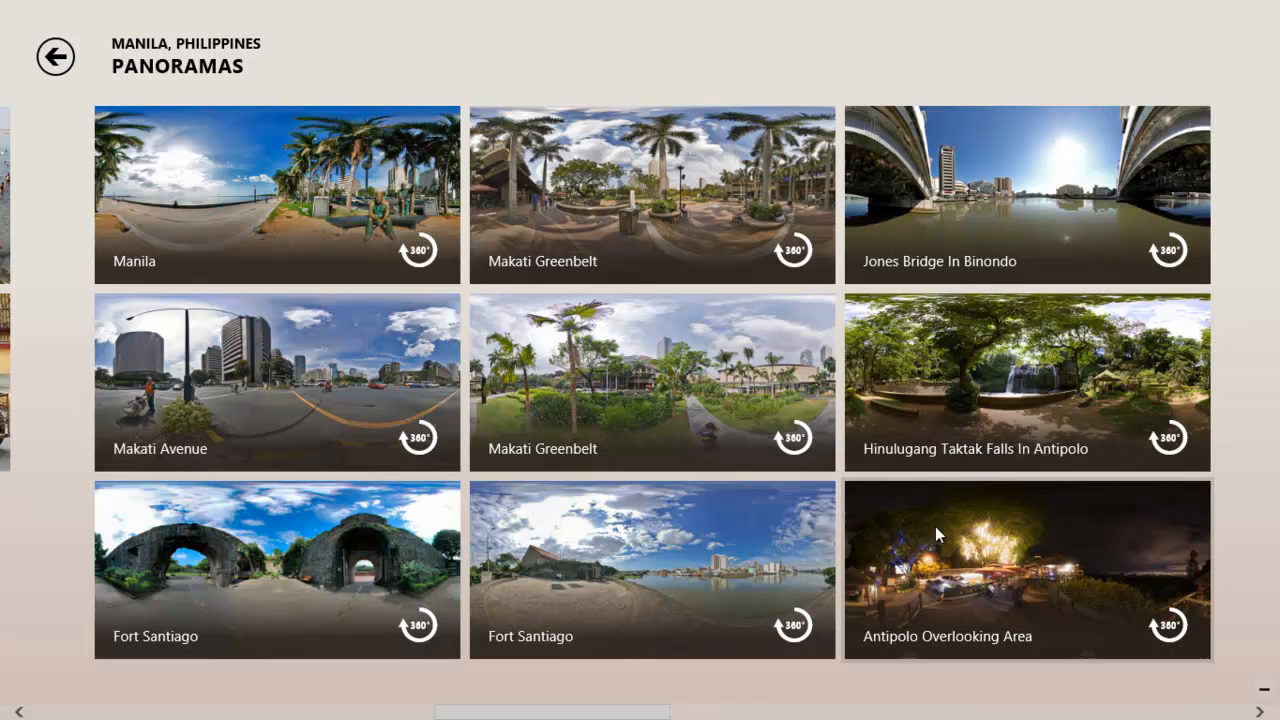
{"action": "mouse_move", "coordinate": [220, 538]}
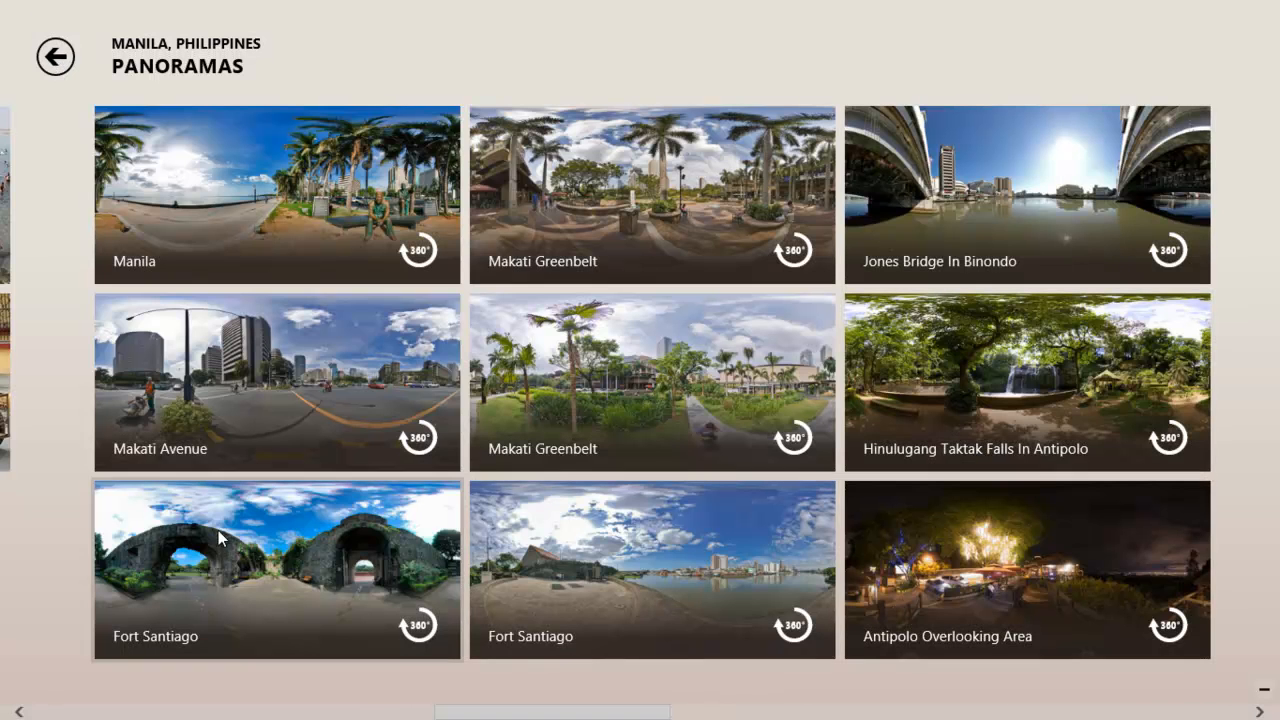
View Manila's Attractions and Guides, then return to the overview introduction
{"action": "left_click", "coordinate": [55, 56]}
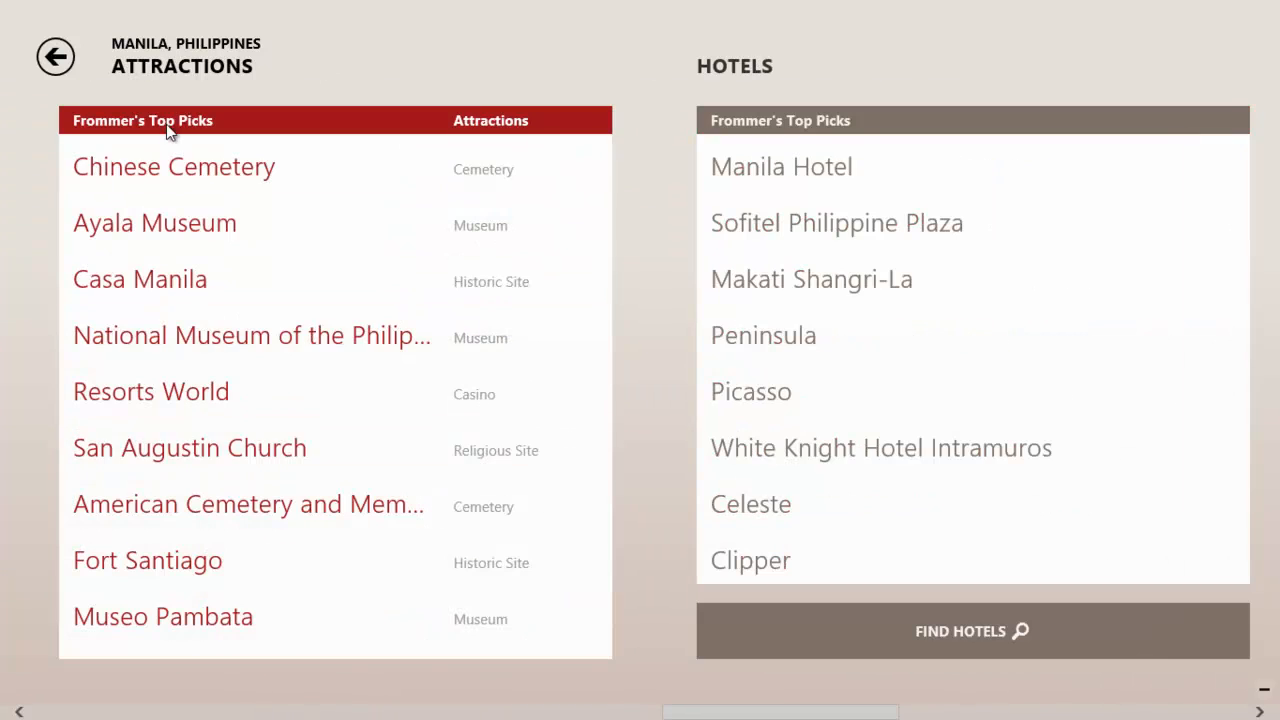
{"action": "left_click", "coordinate": [55, 56]}
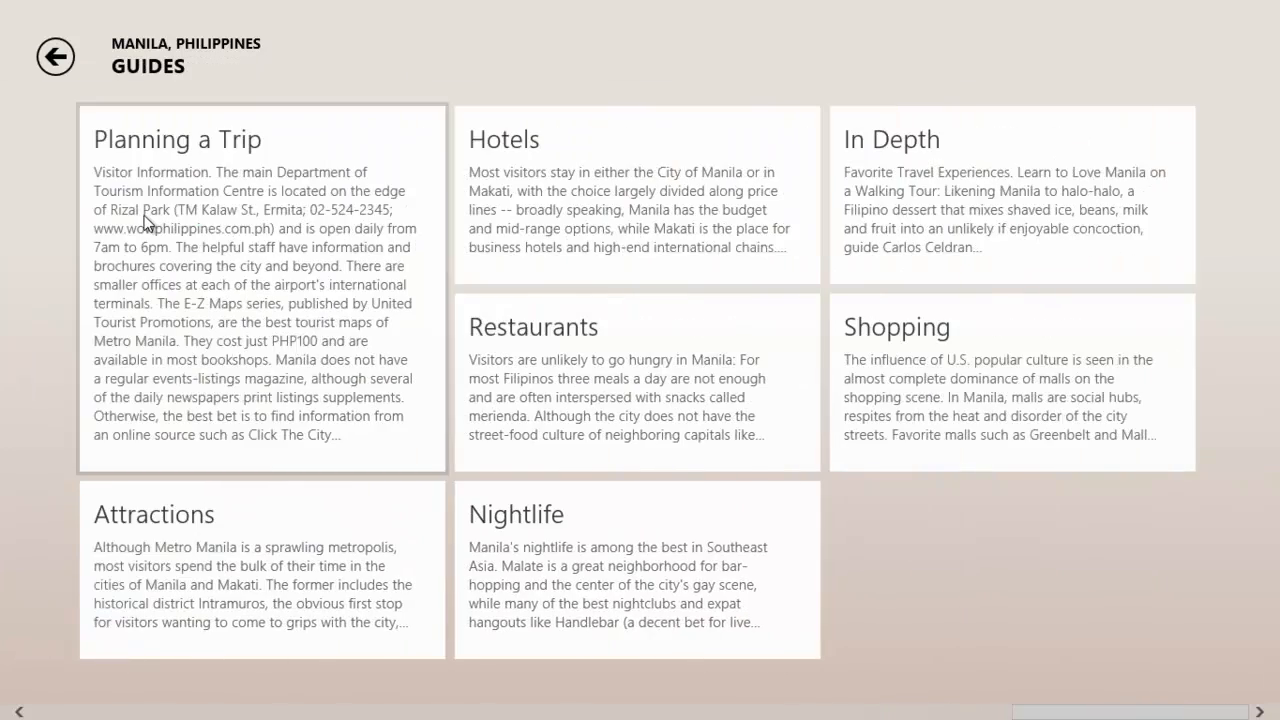
{"action": "left_click", "coordinate": [56, 56]}
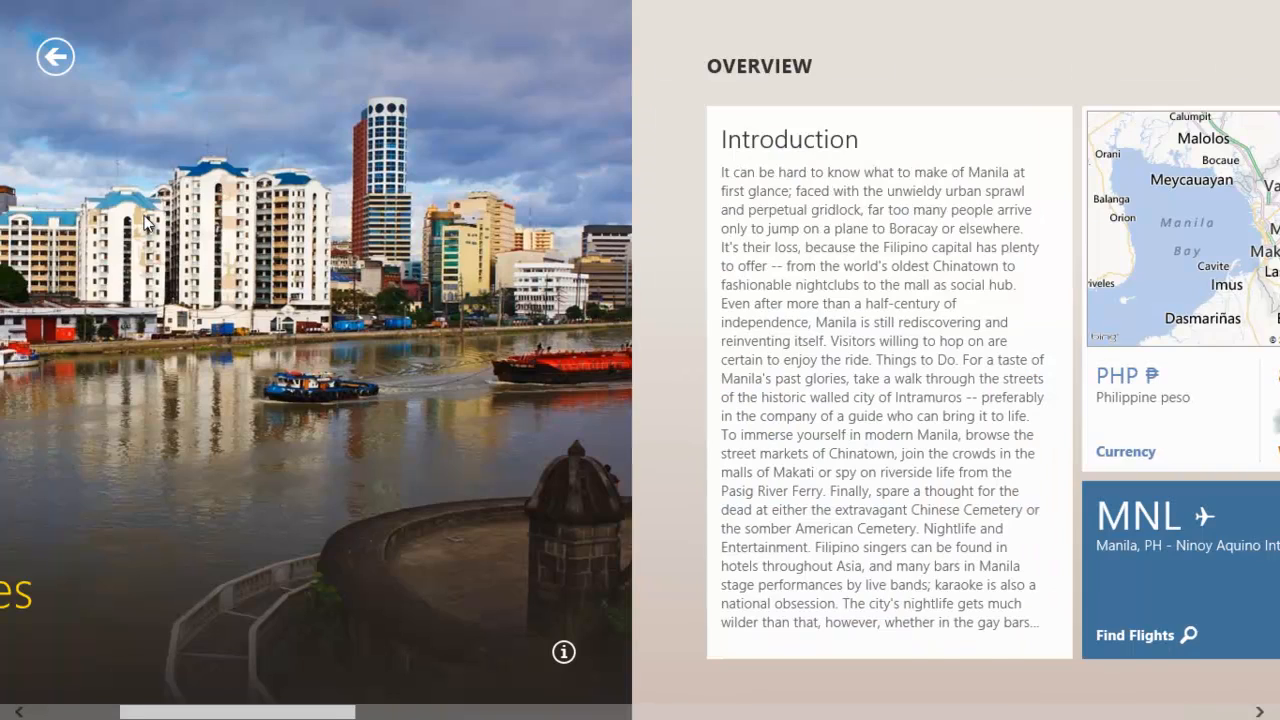
{"action": "scroll", "scroll_direction": "left", "scroll_amount": 3}
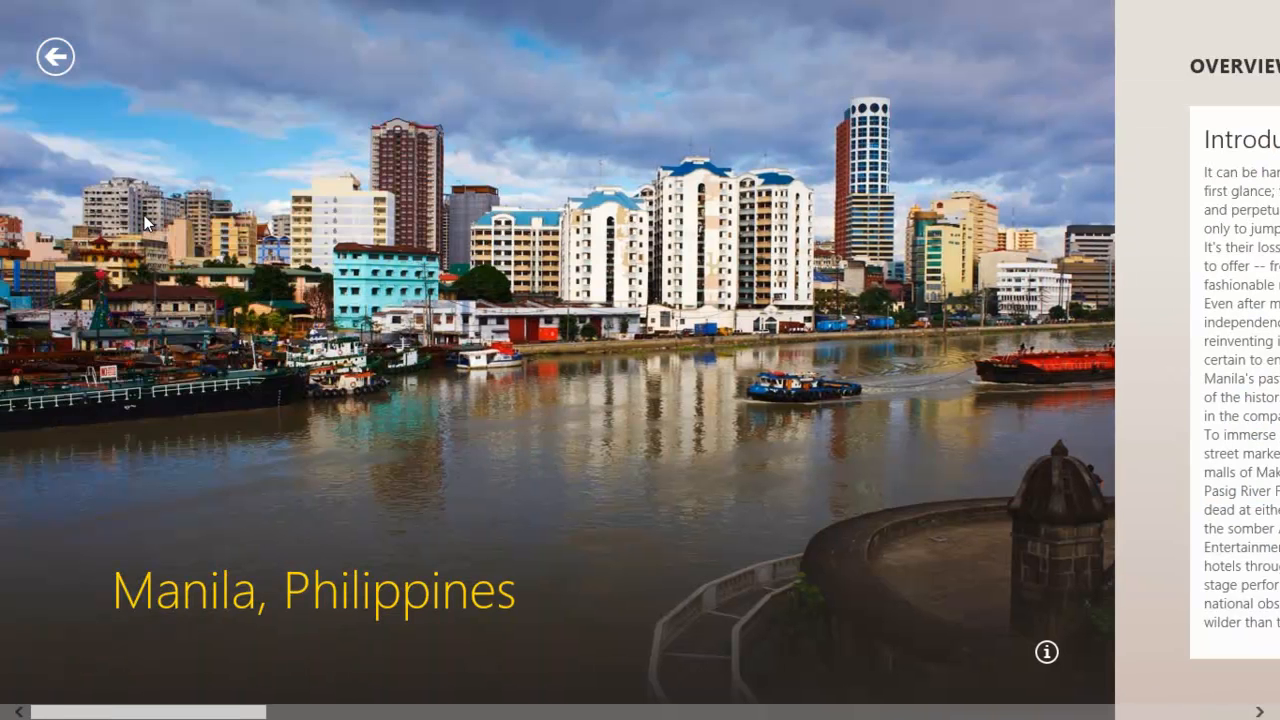